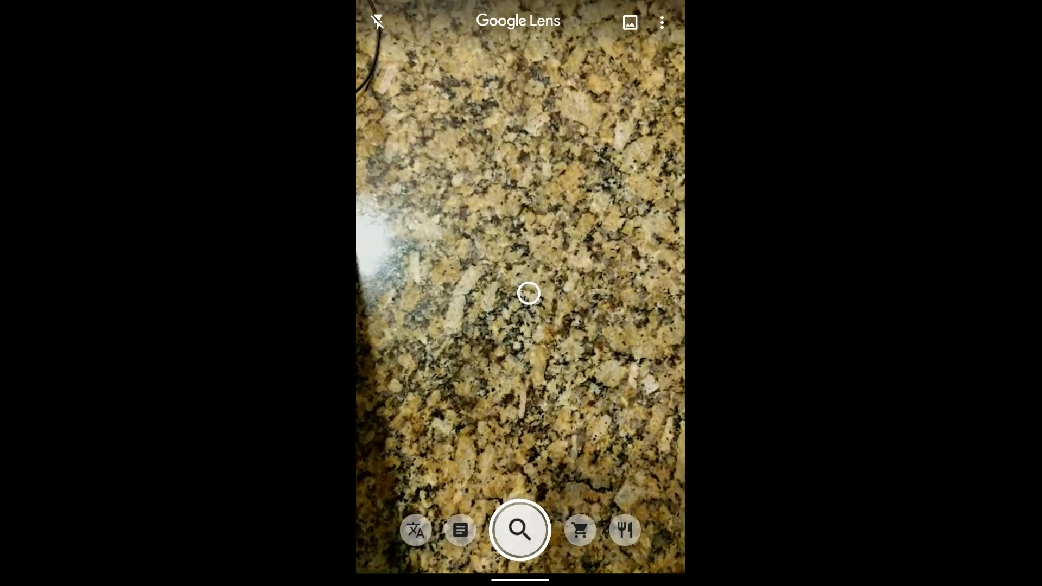
# Switch Google Lens to Text mode on the product box
pyautogui.click(460, 529)
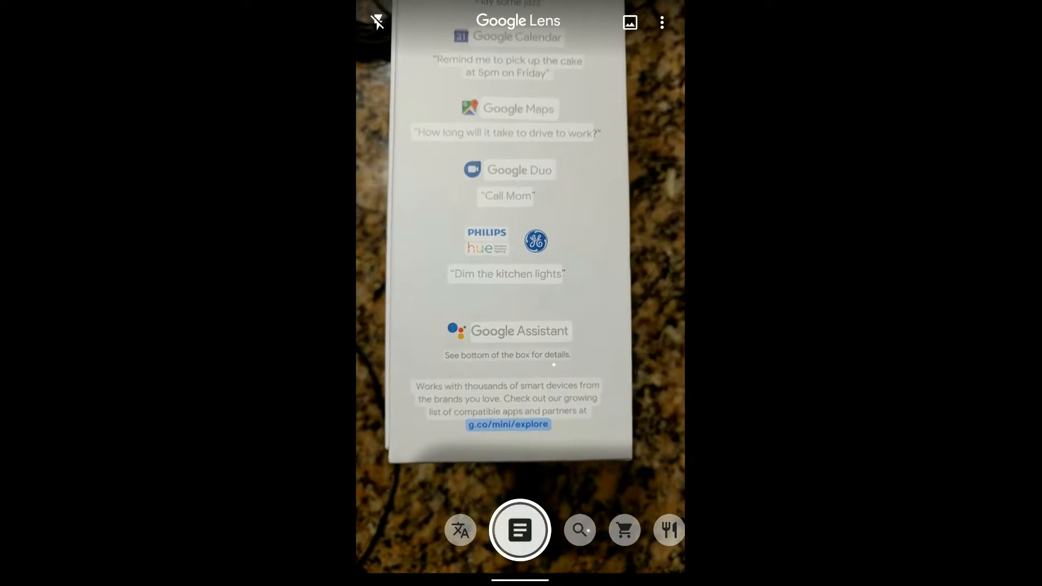
pyautogui.click(520, 530)
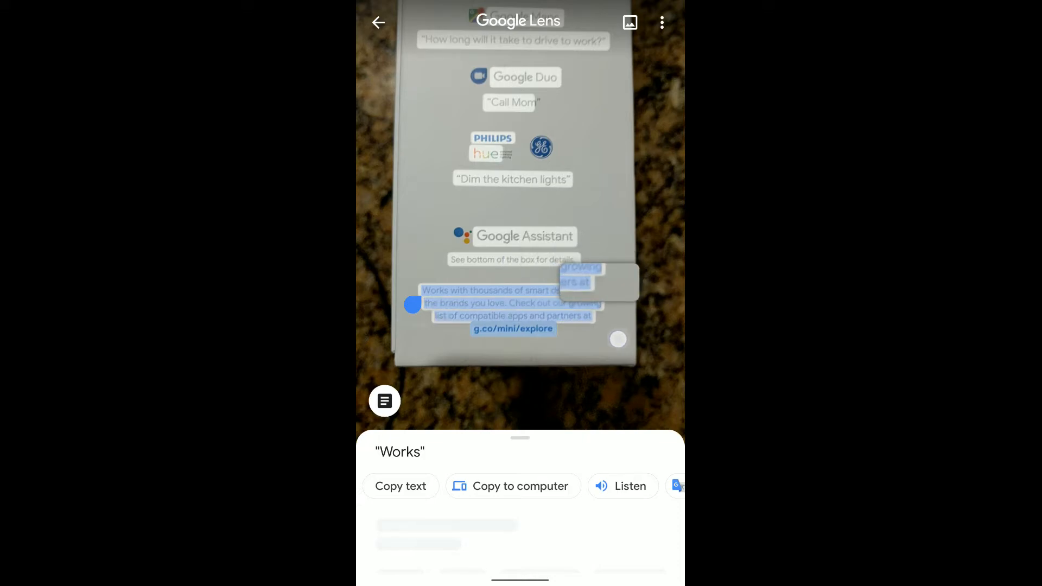
# Select the 'Works with thousands of smart devices' paragraph and copy it to the computer
pyautogui.click(512, 486)
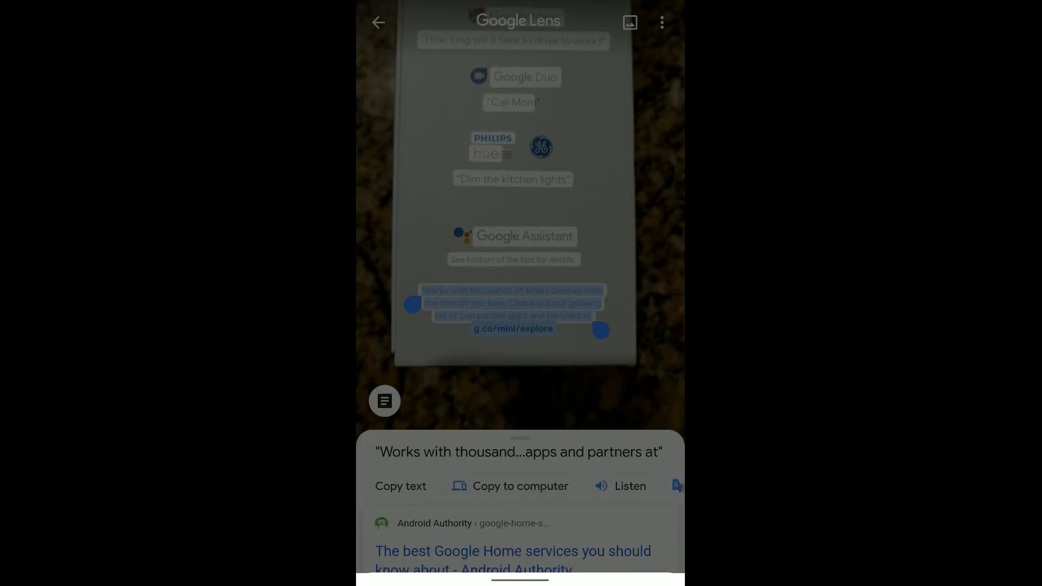
pyautogui.click(509, 486)
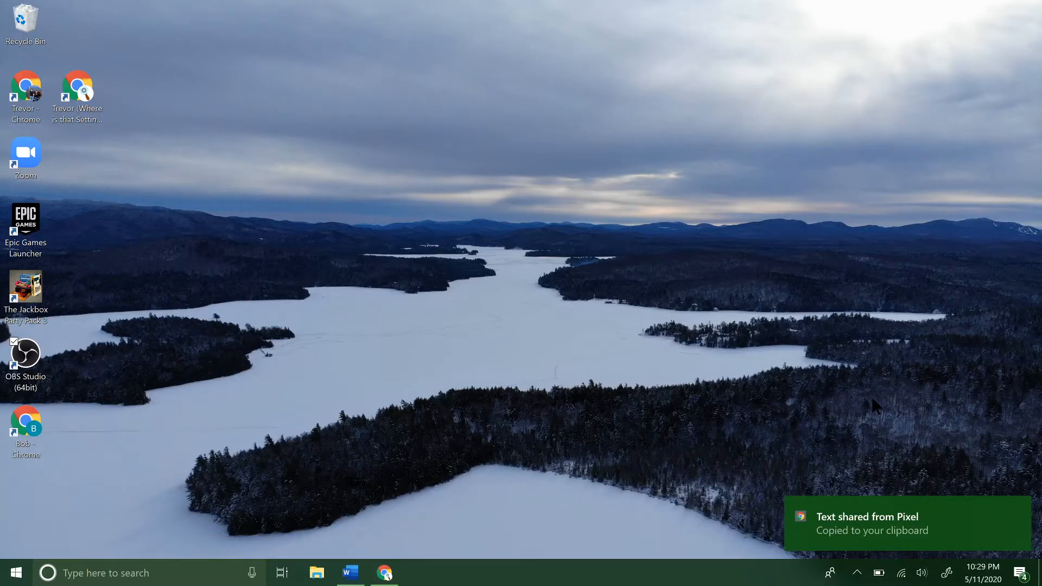
pyautogui.moveTo(891, 512)
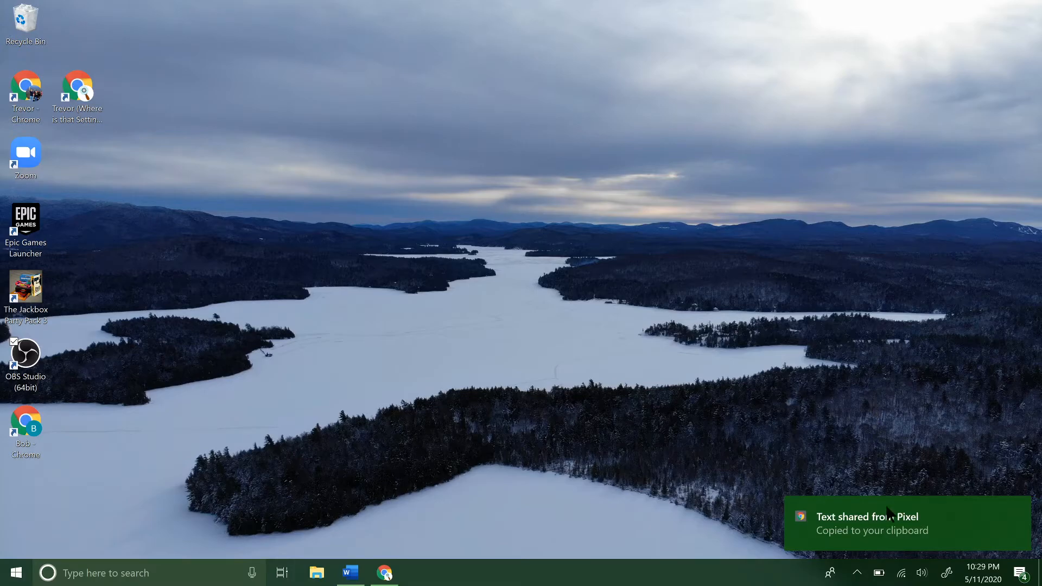
pyautogui.moveTo(861, 520)
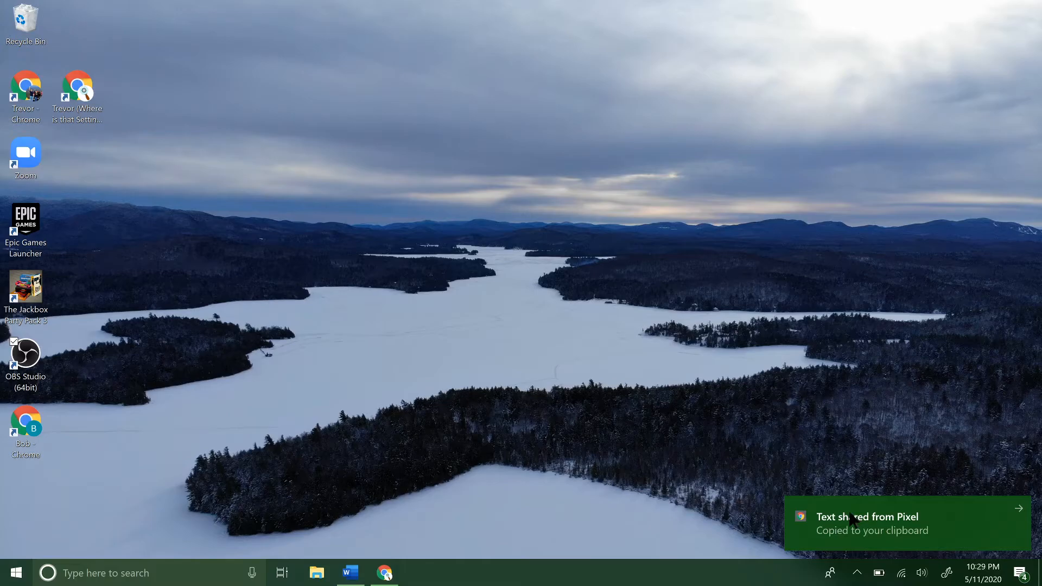
pyautogui.moveTo(911, 531)
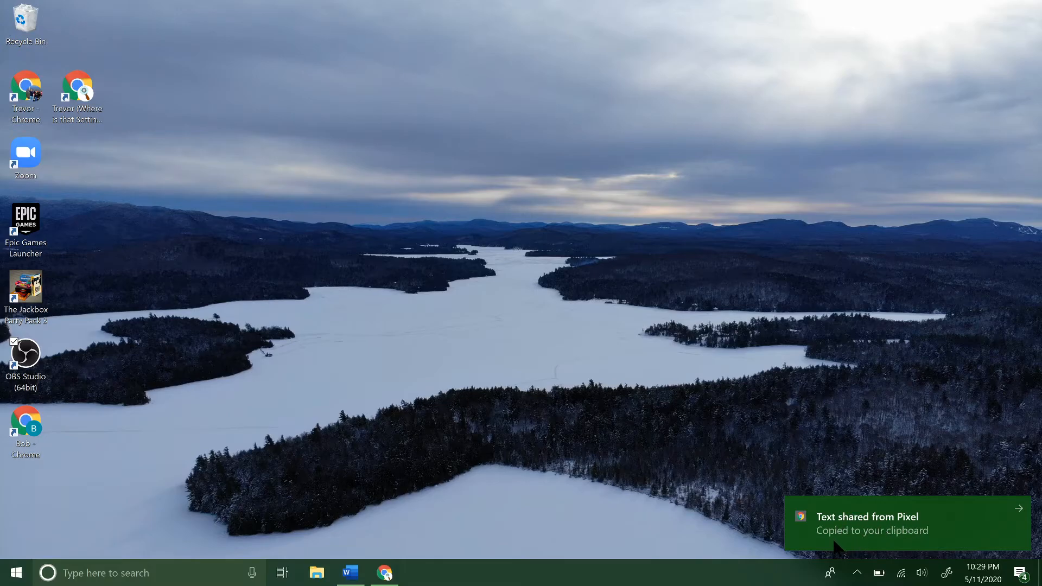
pyautogui.moveTo(914, 545)
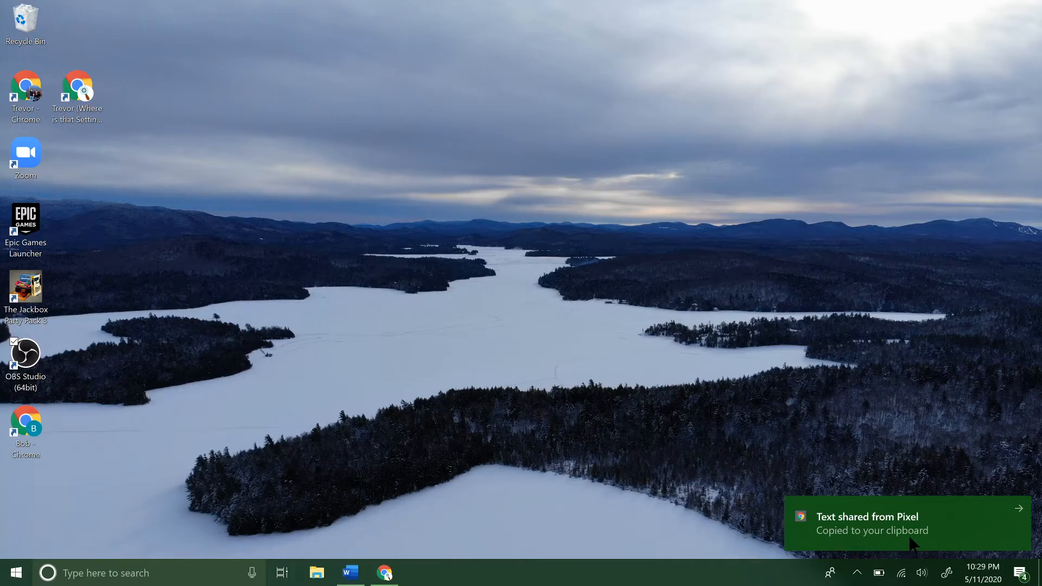
pyautogui.moveTo(707, 477)
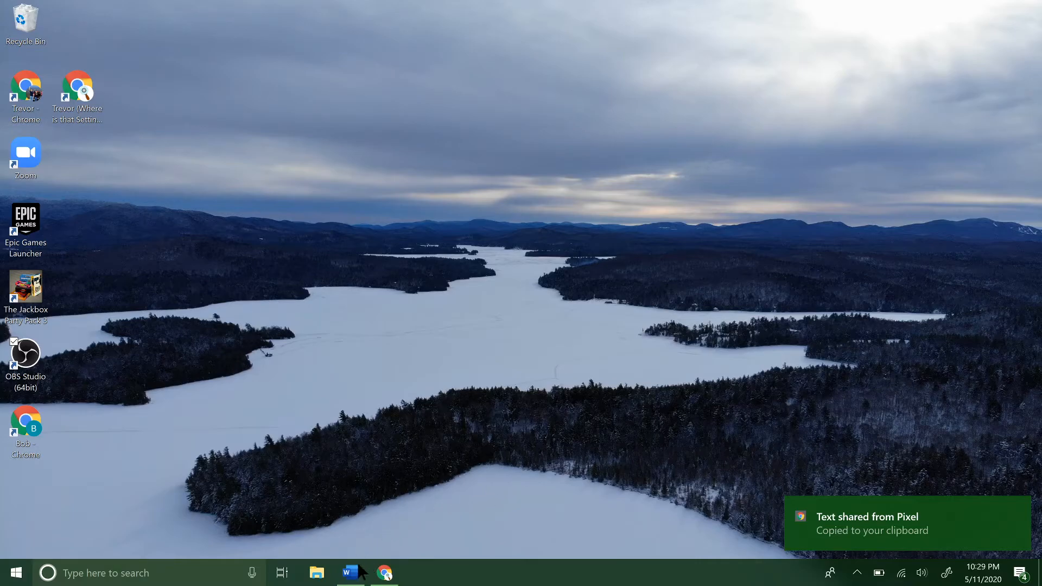
# Open Word and place the cursor after the pasted 22-word box paragraph
pyautogui.click(350, 572)
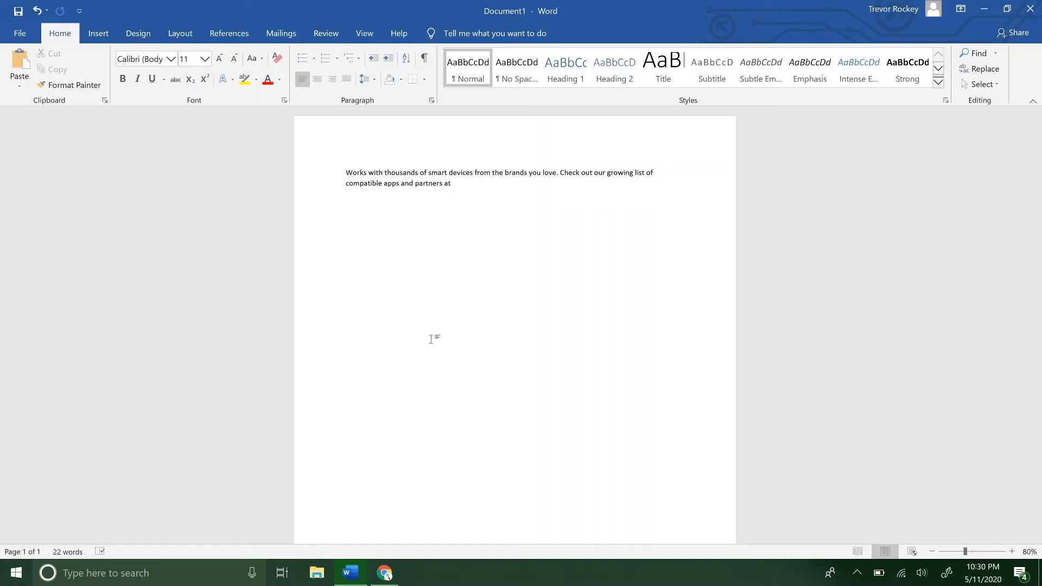
pyautogui.click(451, 183)
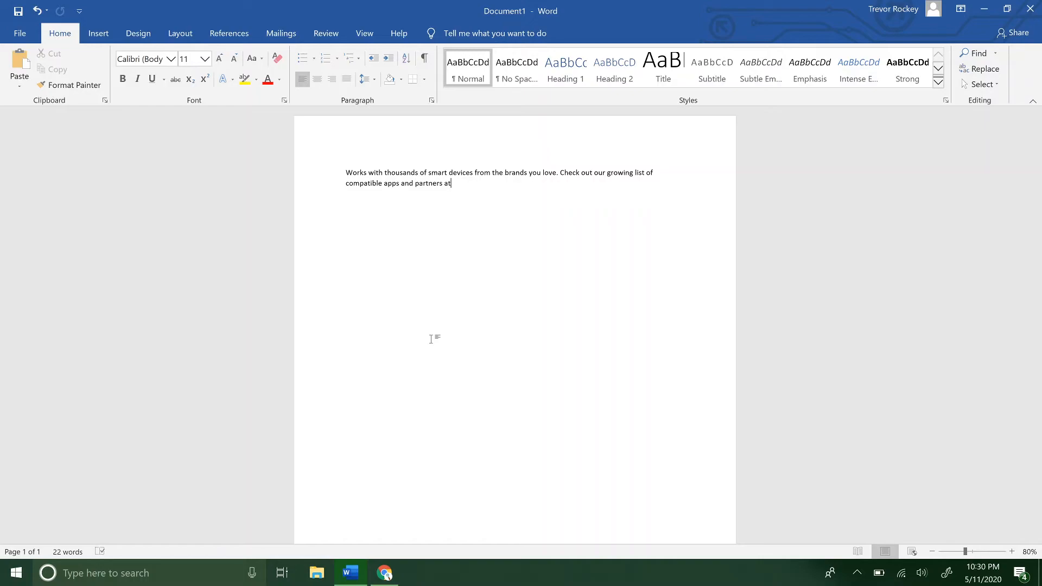